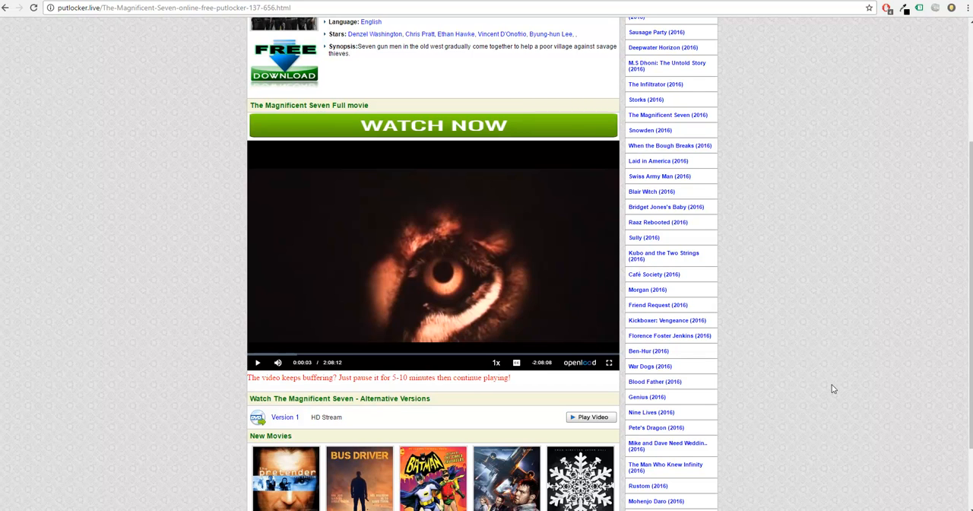
pyautogui.moveTo(794, 356)
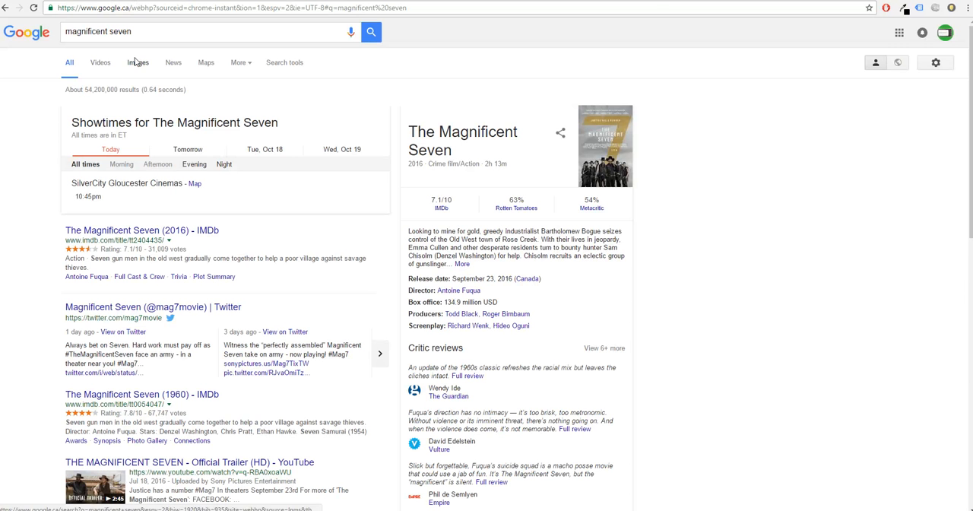
# Browse Google image results for 'magnificent seven', then return to the Putlocker movie page
pyautogui.click(138, 62)
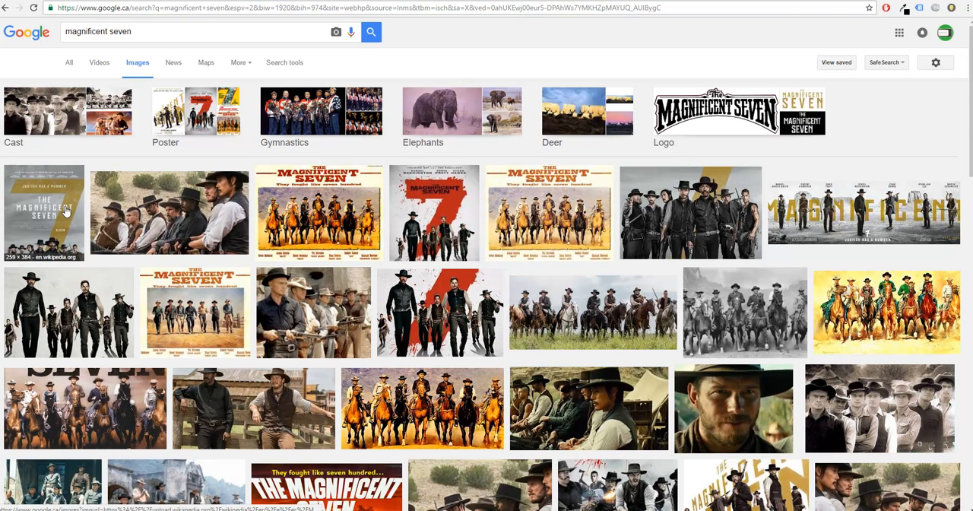
pyautogui.click(43, 212)
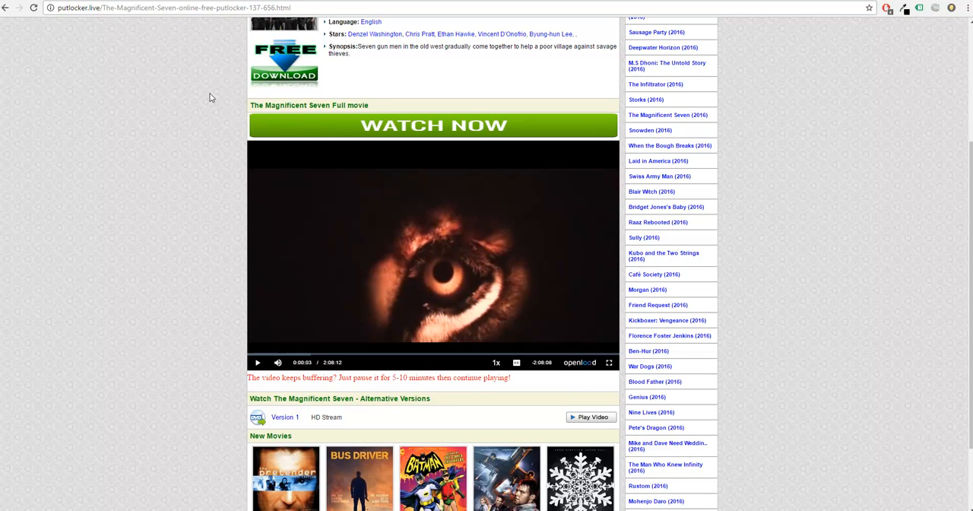
pyautogui.moveTo(382, 340)
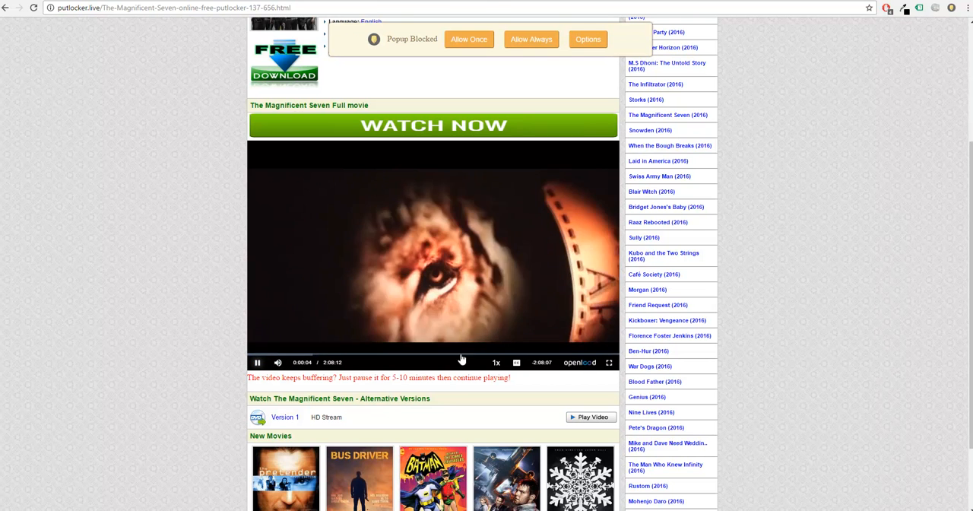
pyautogui.click(257, 362)
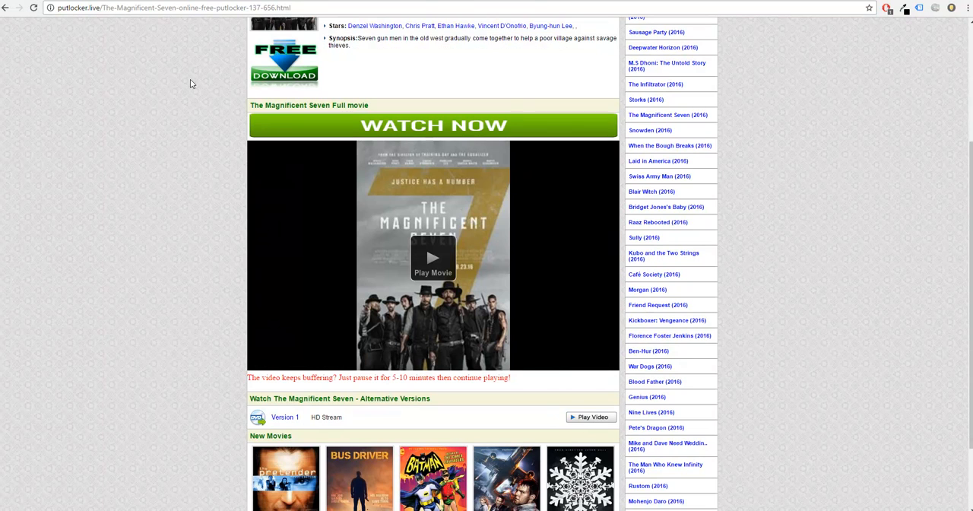
pyautogui.click(433, 257)
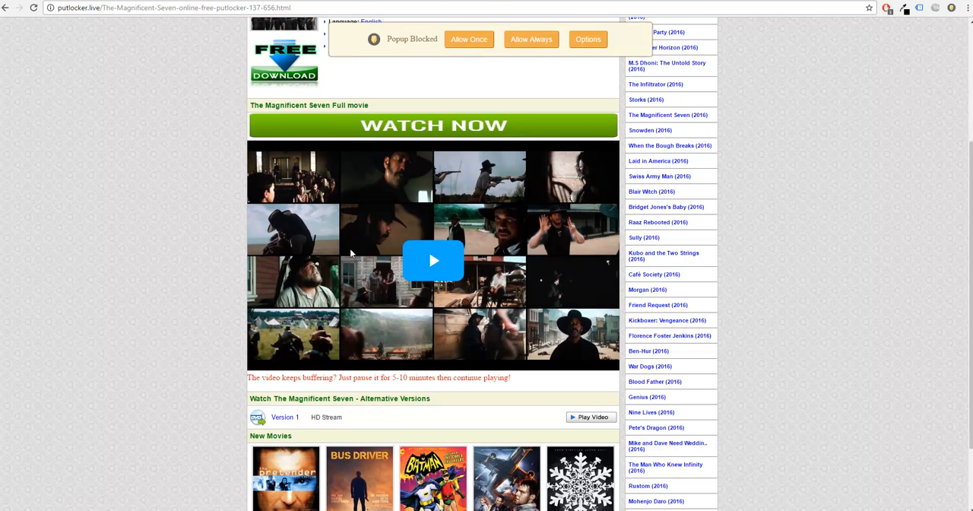
pyautogui.click(433, 261)
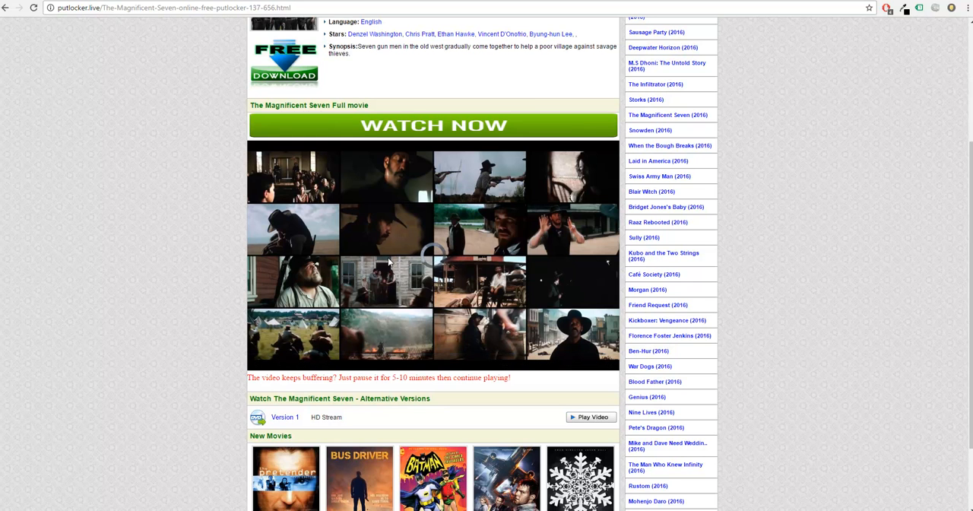
pyautogui.click(431, 258)
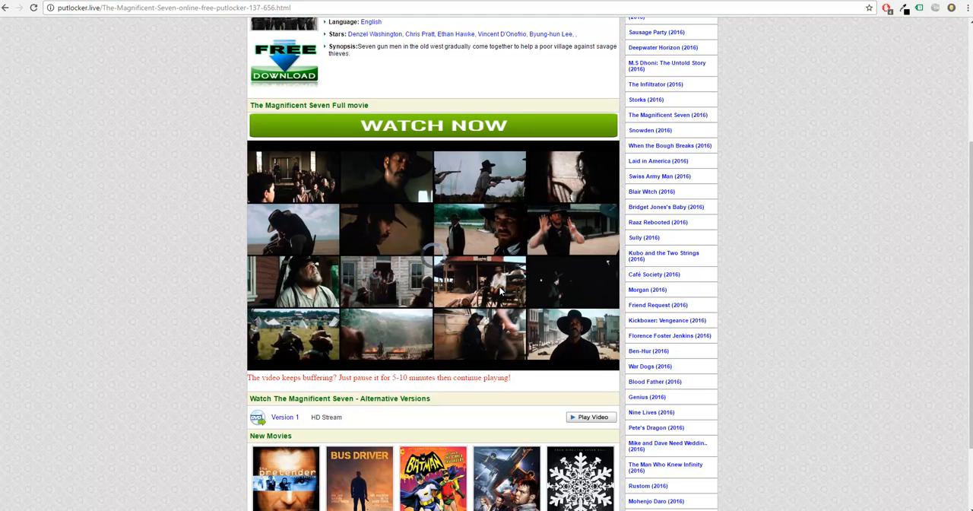
pyautogui.click(432, 251)
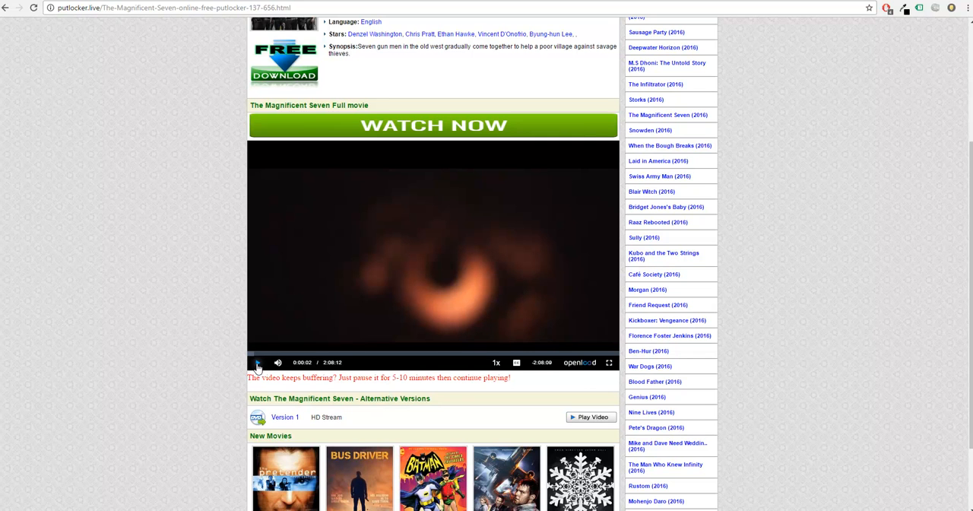
# Start The Magnificent Seven in the openload player, reaching the studio lion logo
pyautogui.click(257, 361)
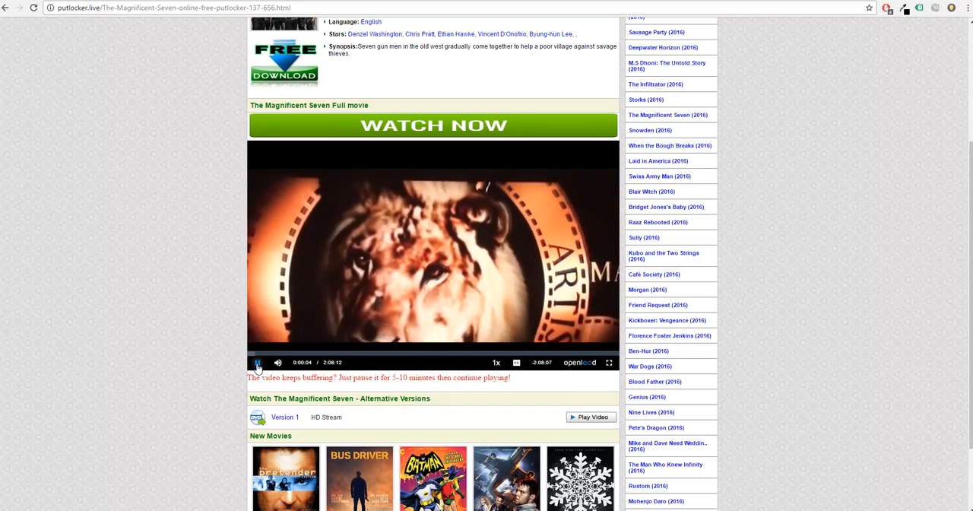
pyautogui.scroll(3)
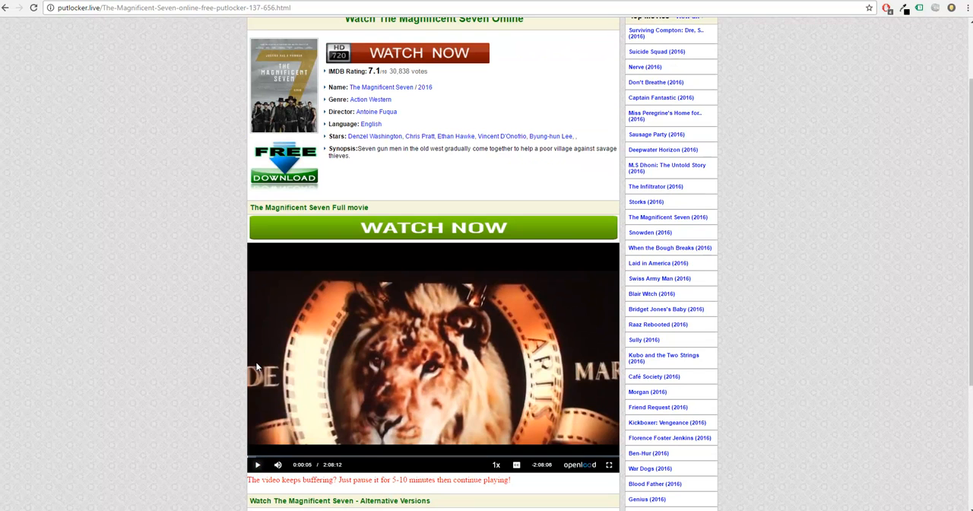
pyautogui.moveTo(214, 240)
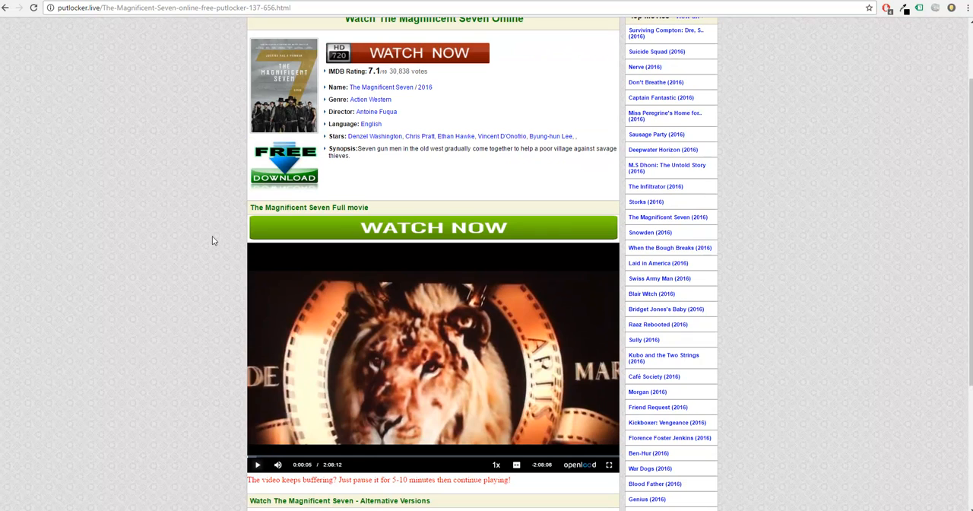
pyautogui.scroll(3)
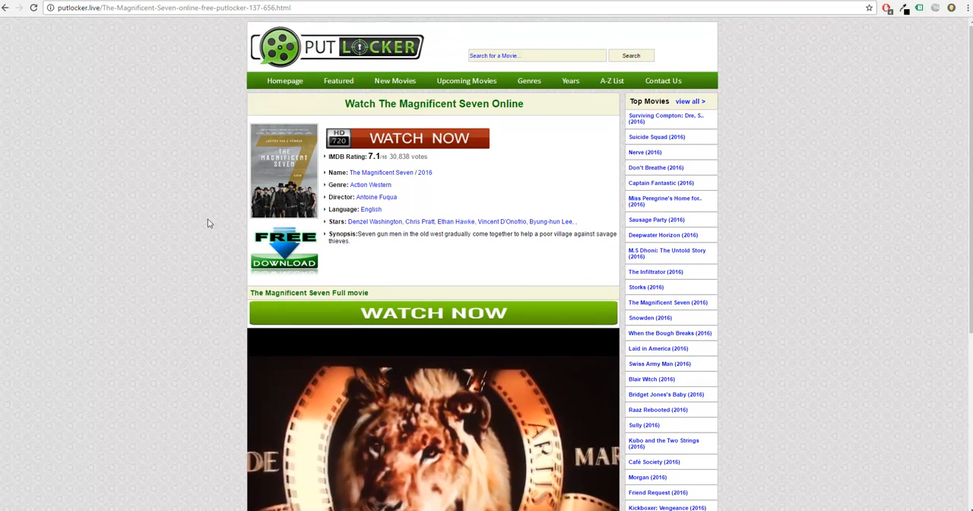
pyautogui.scroll(-3)
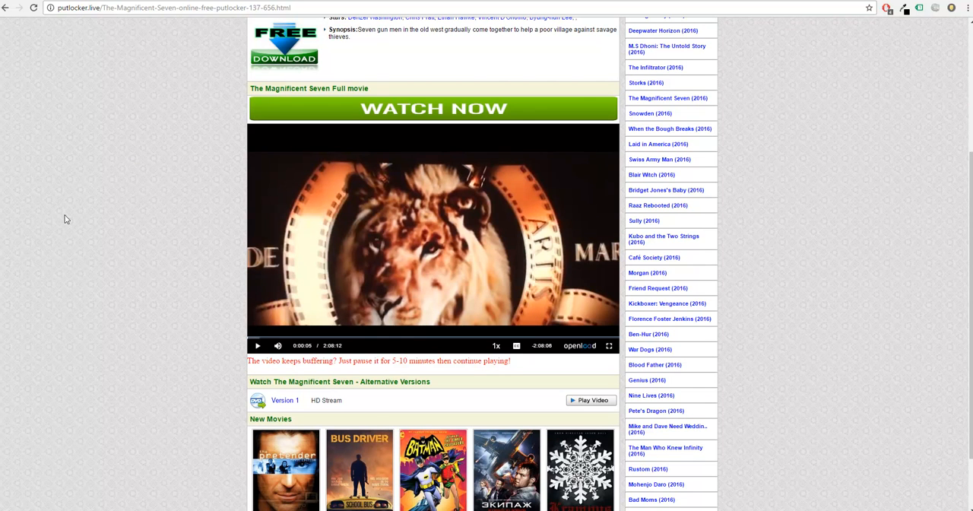
pyautogui.moveTo(99, 196)
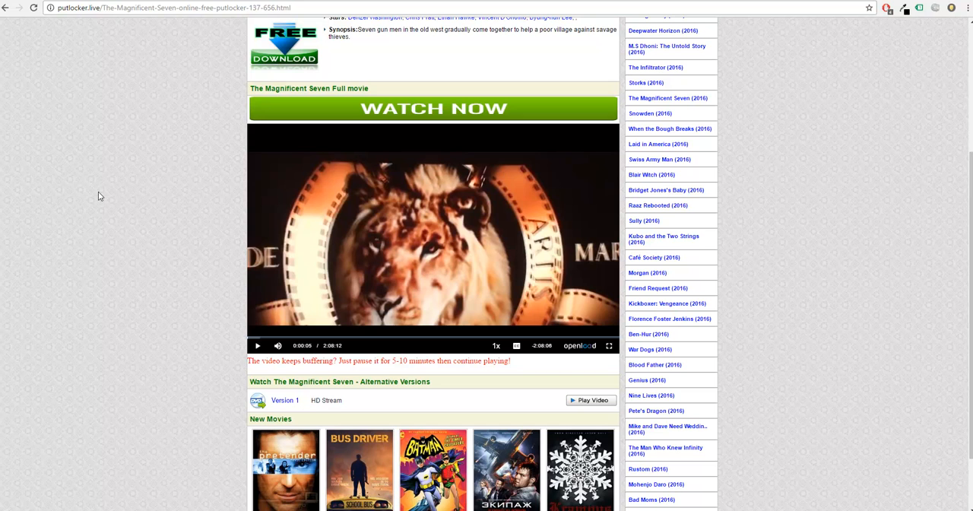